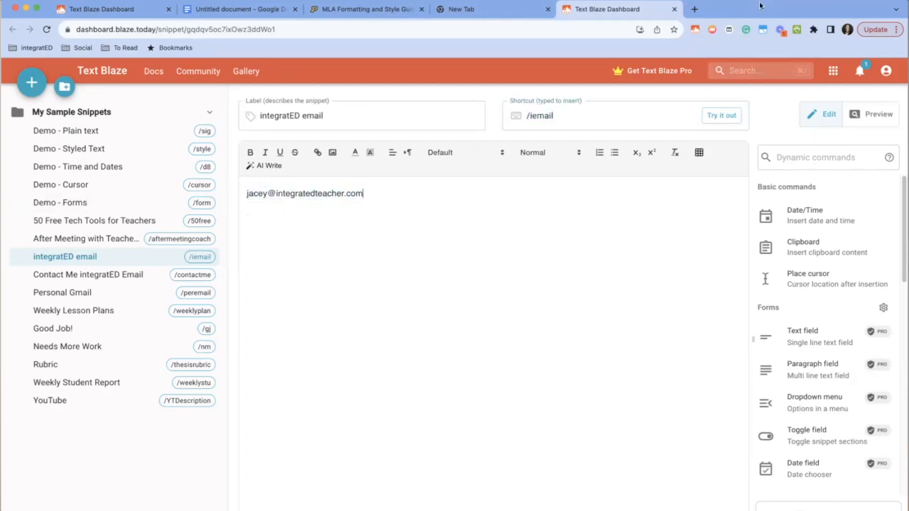
click(234, 8)
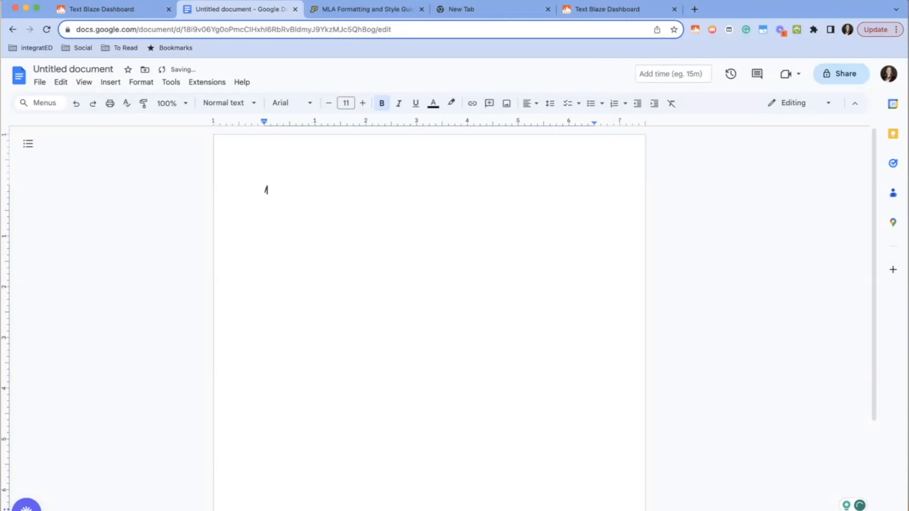
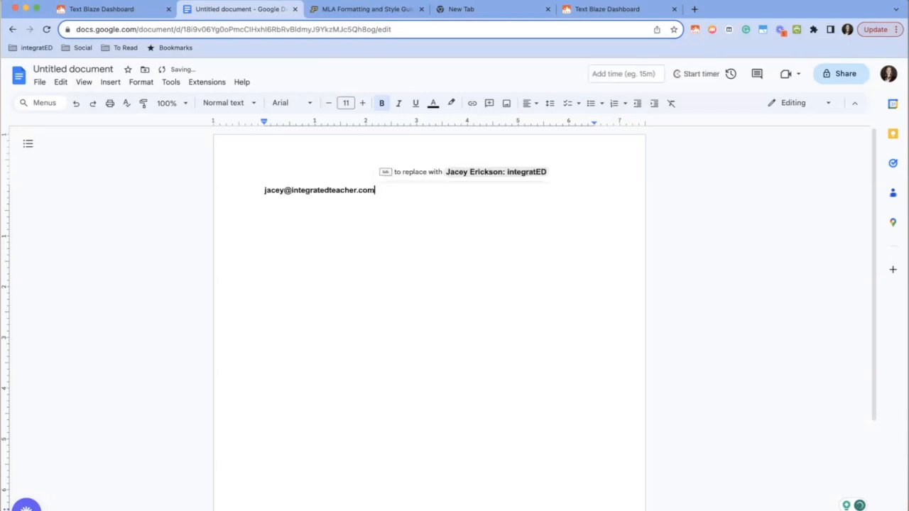
text(/conta)
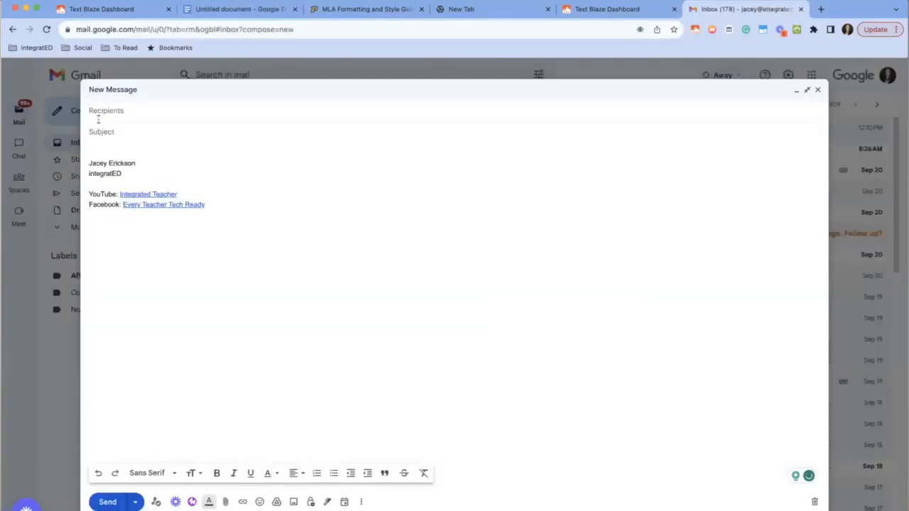
Address a draft to Your Principal about Lesson Plans and expand the /week shortcut.
text(Your Principal)
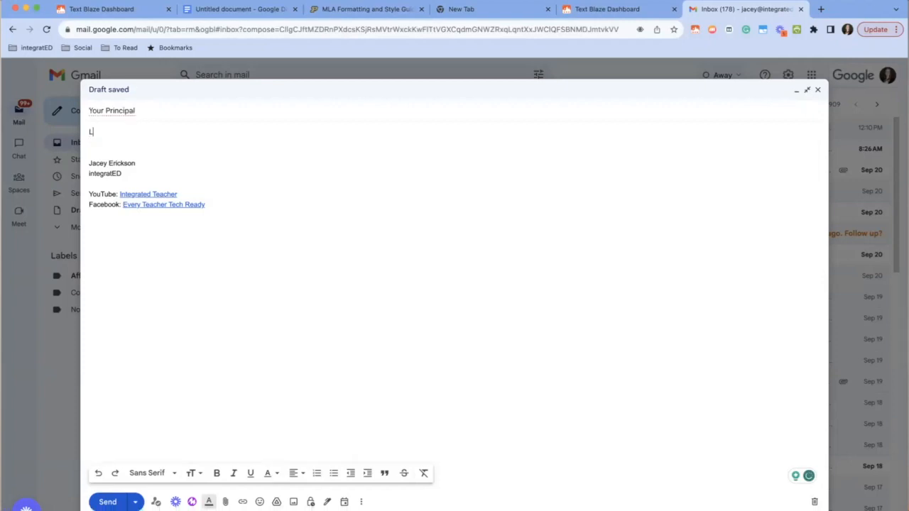
text(esson Plans)
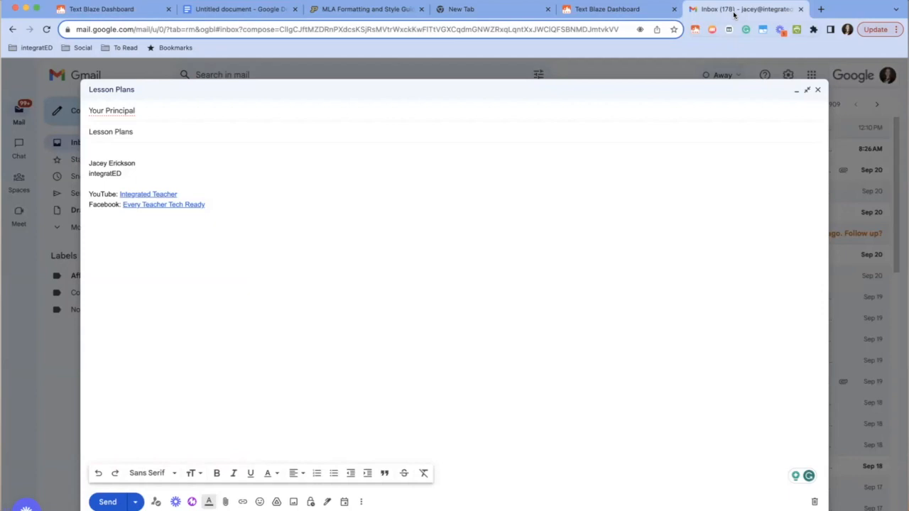
text(/week)
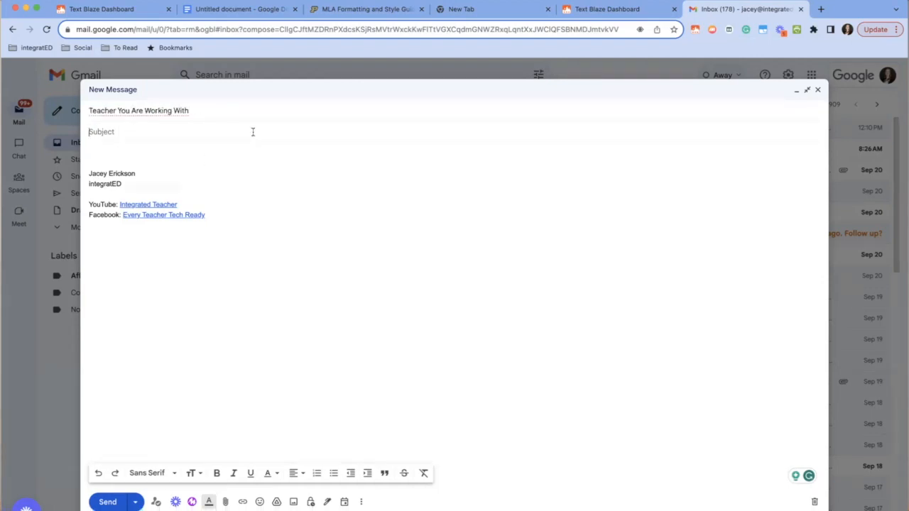
Draft 'Following up Meeting Notes from 09/20/23' and expand the /aftermeet recap body.
text(Following up Meeting Notes from 09/20/23)
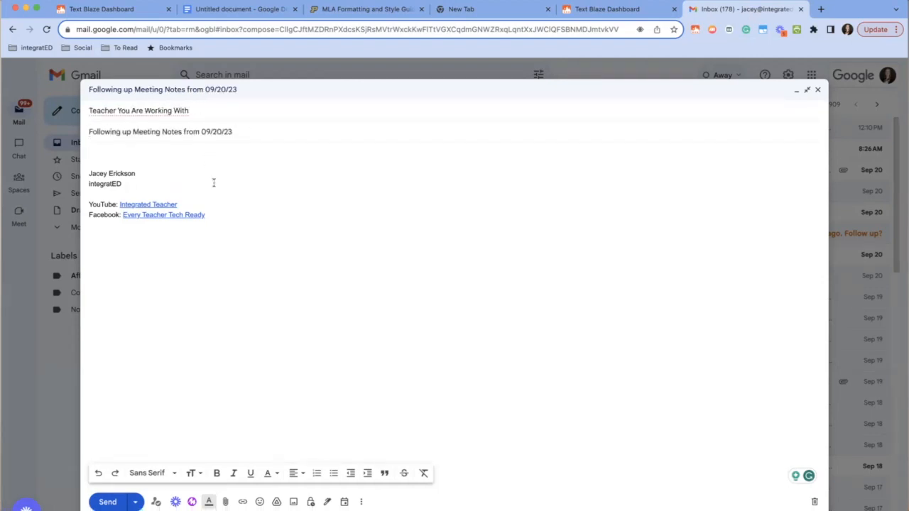
text(/aftermeet)
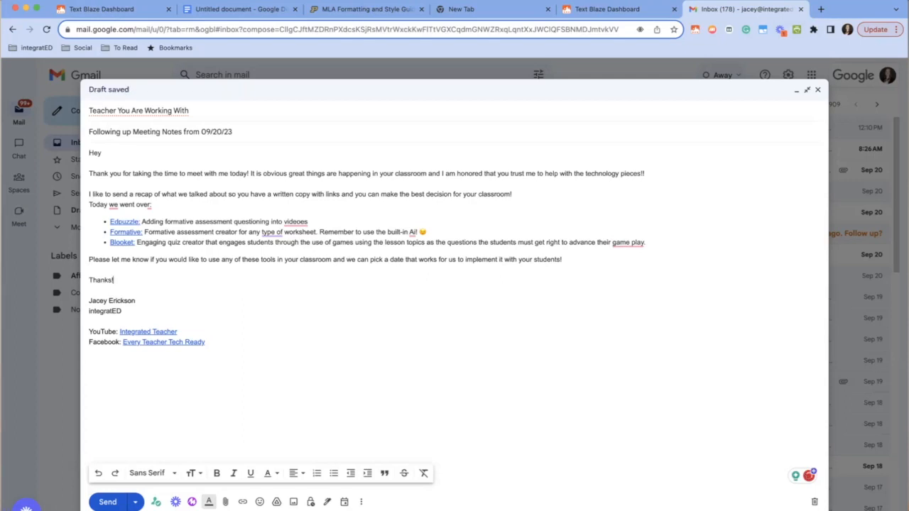
Add the private comment 'This needs more work to be complete.' via the / snippet.
click(809, 8)
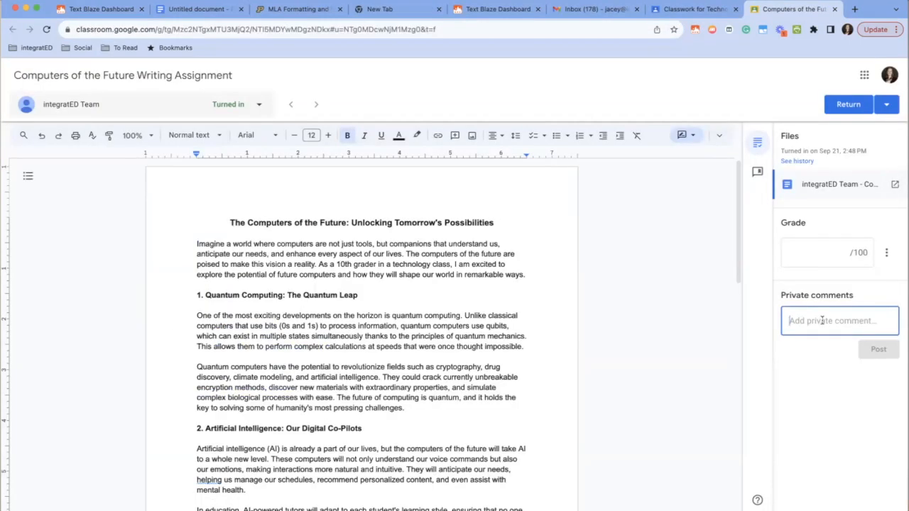
text(/)
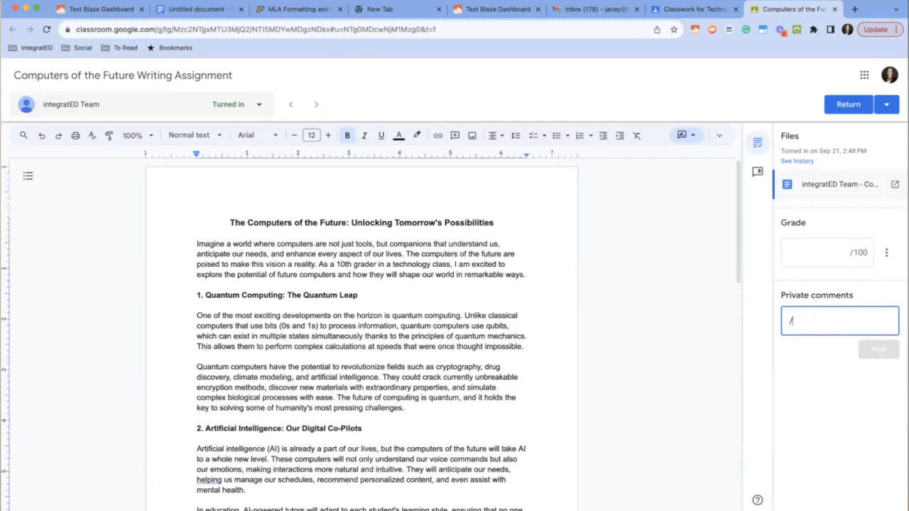
text(This needs more work to be complete.)
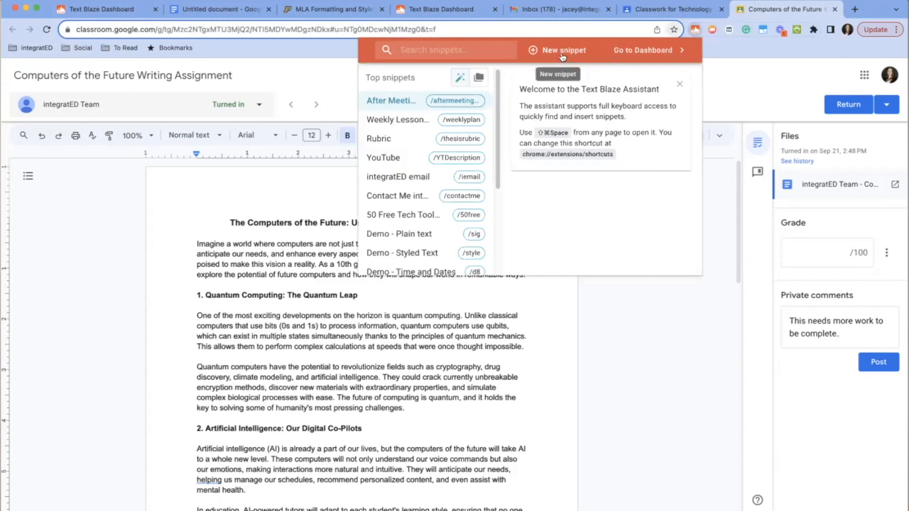
Create an MLA Reference snippet telling students to use the MLA formatting website for references.
click(557, 50)
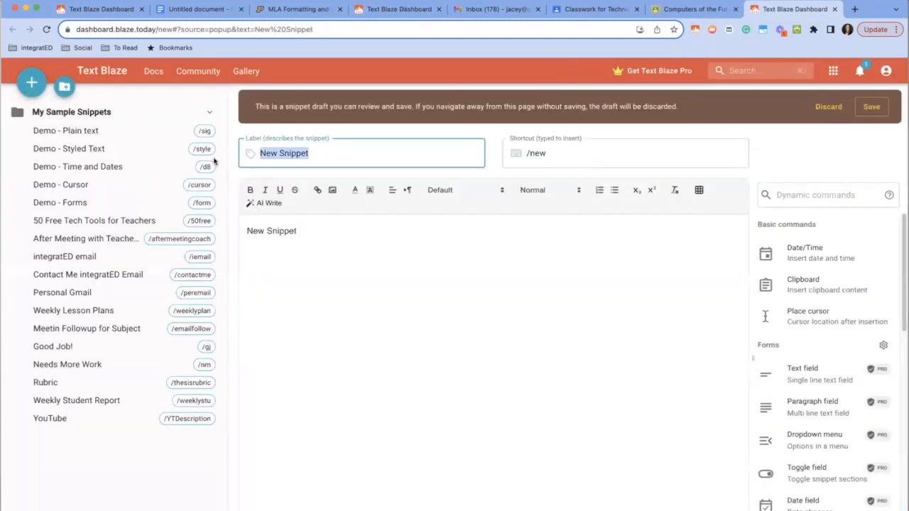
text(MLA Reference)
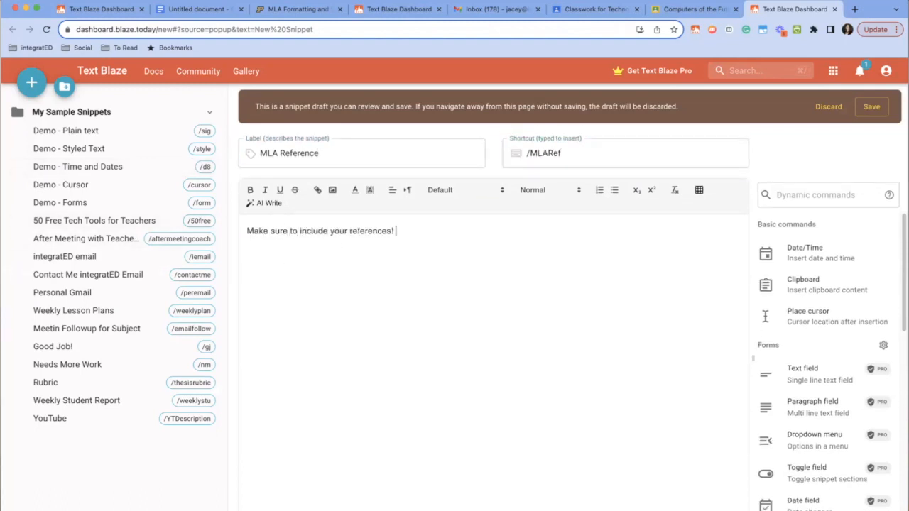
text(Use this MLA formatting website to help write the re)
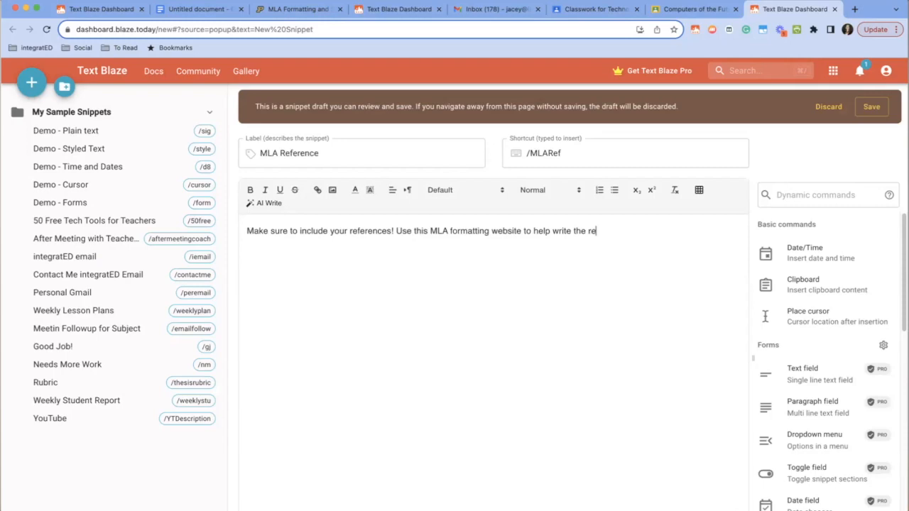
click(287, 8)
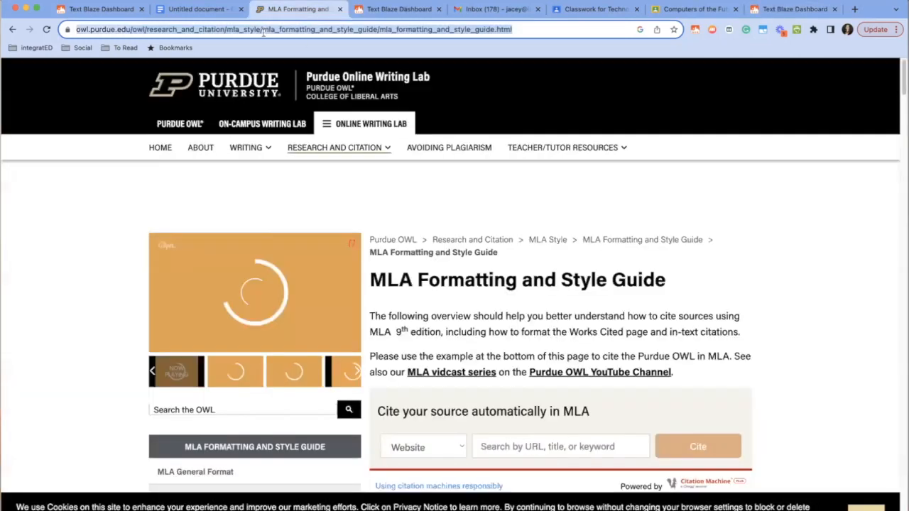
Select the Purdue OWL MLA guide's web address to copy it.
click(794, 8)
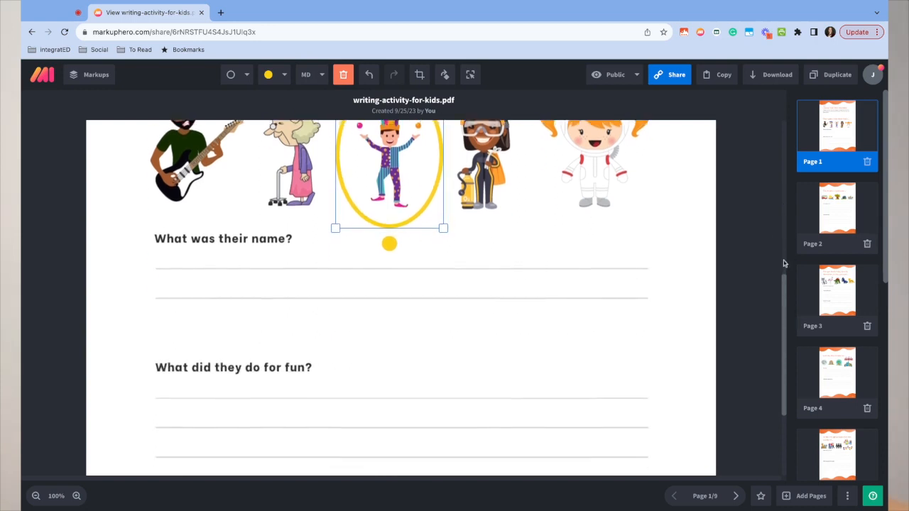
Draw an LG-thickness line from the orange square downward on the worksheet, then adjust thickness.
click(216, 267)
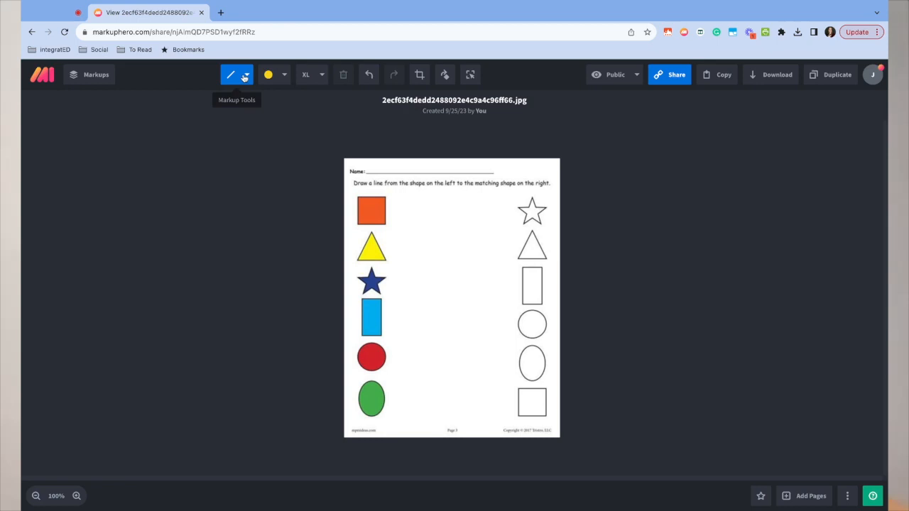
click(320, 74)
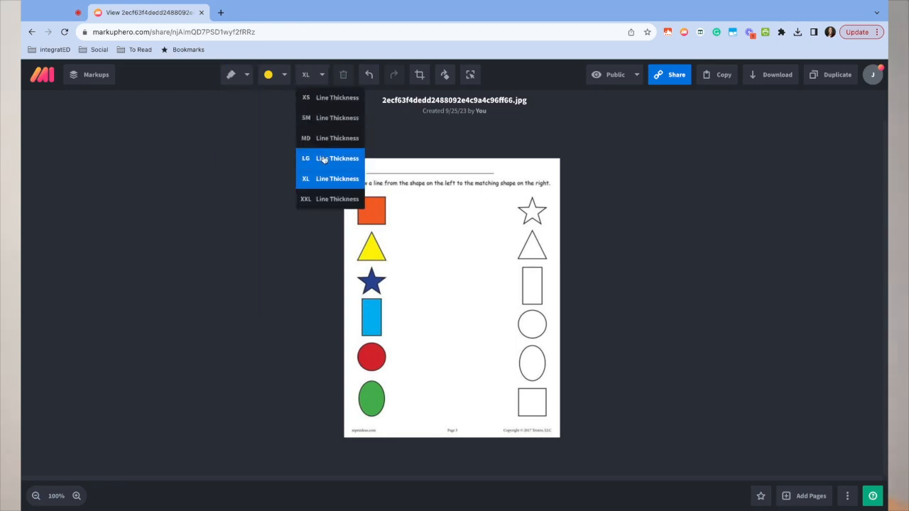
click(329, 158)
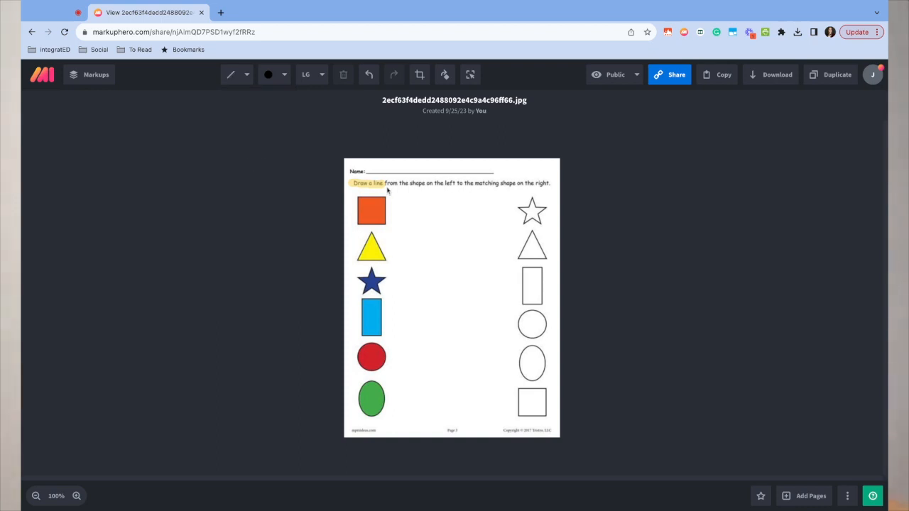
drag(391, 210, 511, 394)
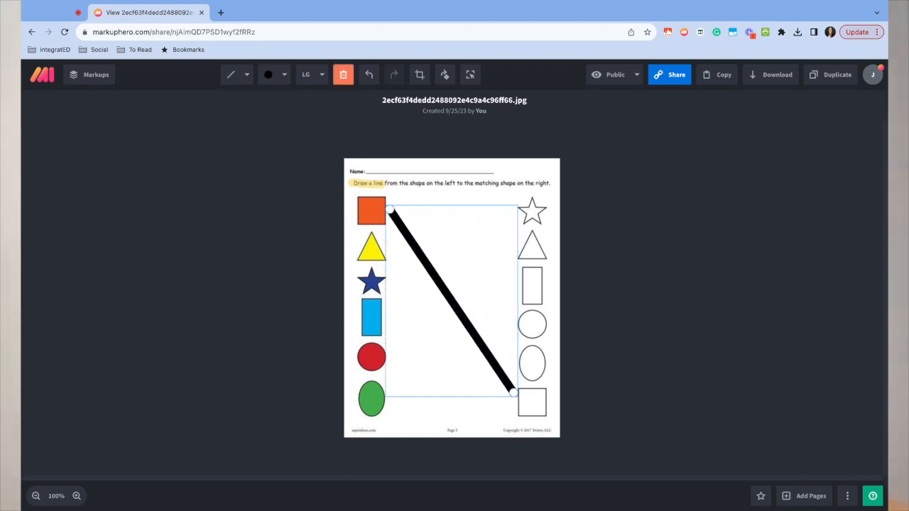
click(321, 74)
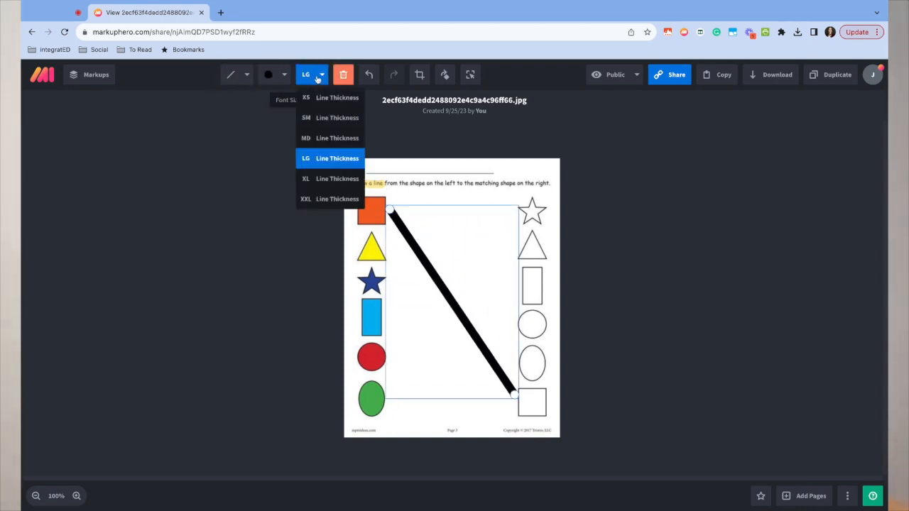
click(329, 138)
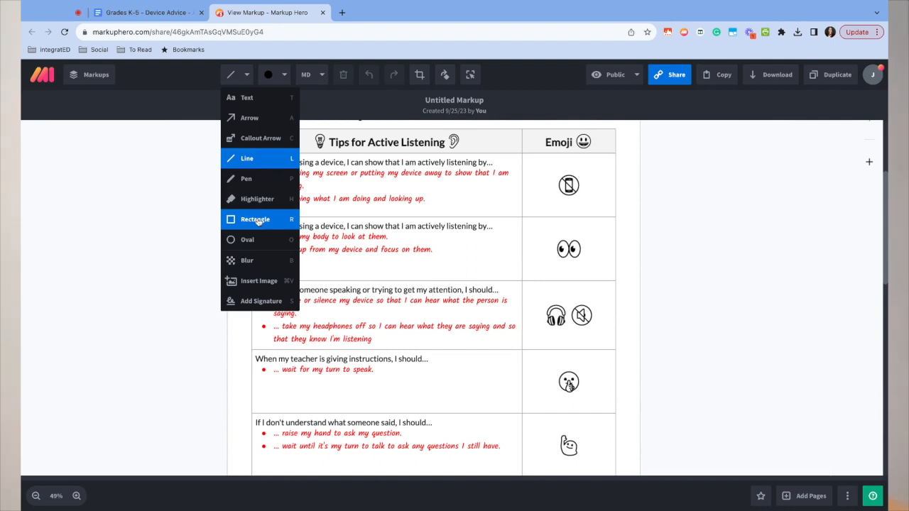
Choose the Rectangle tool on the Active Listening markup.
click(254, 218)
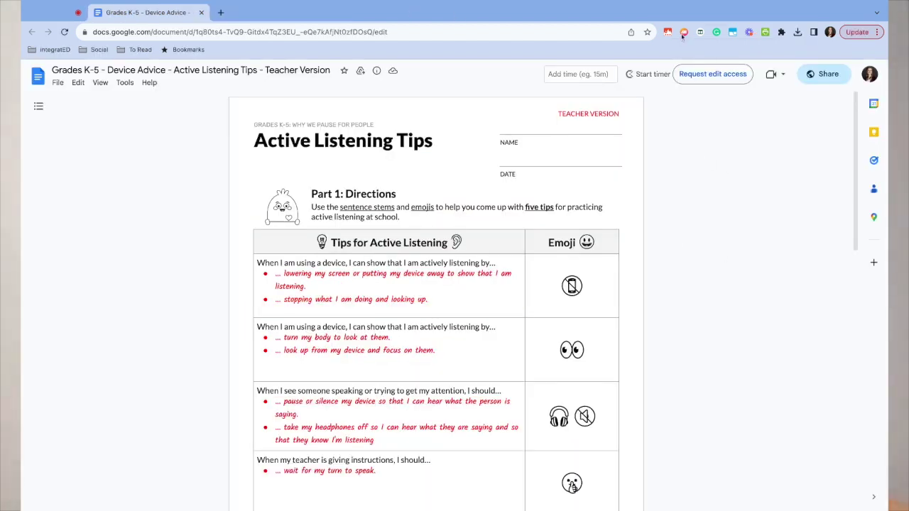
Capture the Active Listening Tips document as a Markup Hero scrolling screenshot.
click(676, 31)
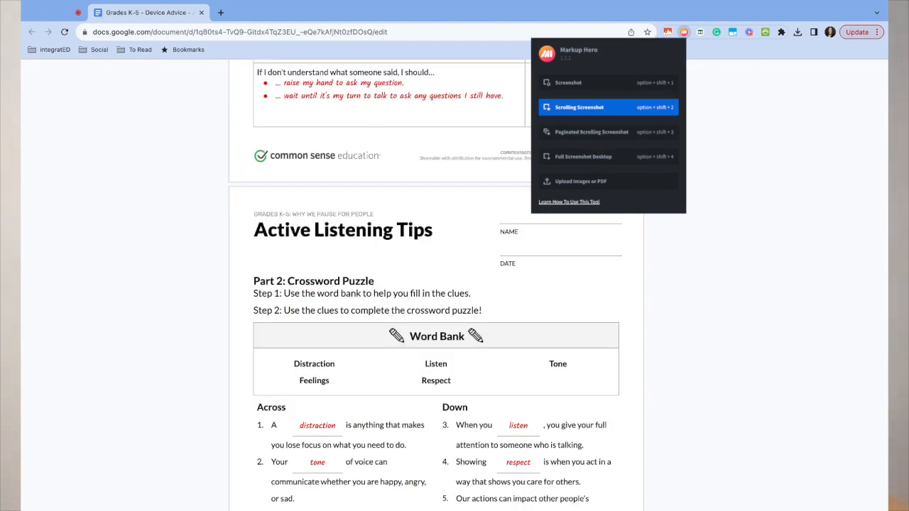
click(577, 108)
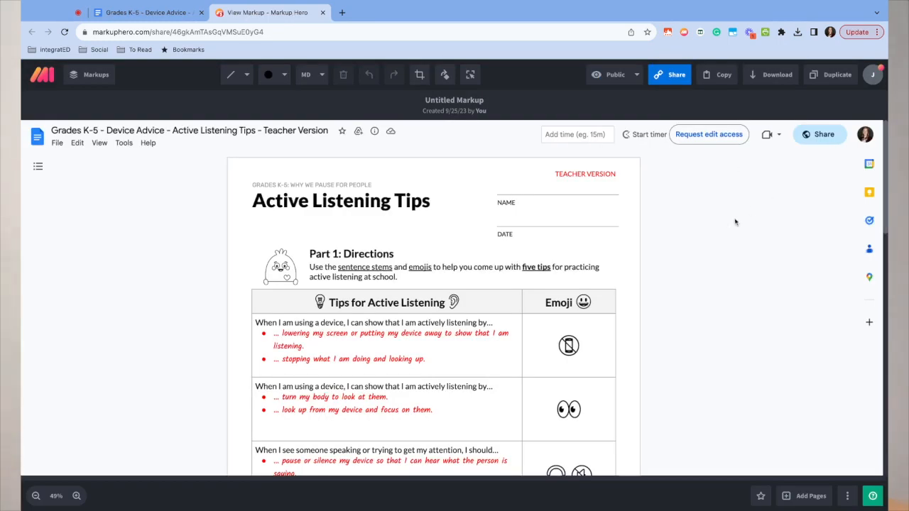
scroll(down, 3)
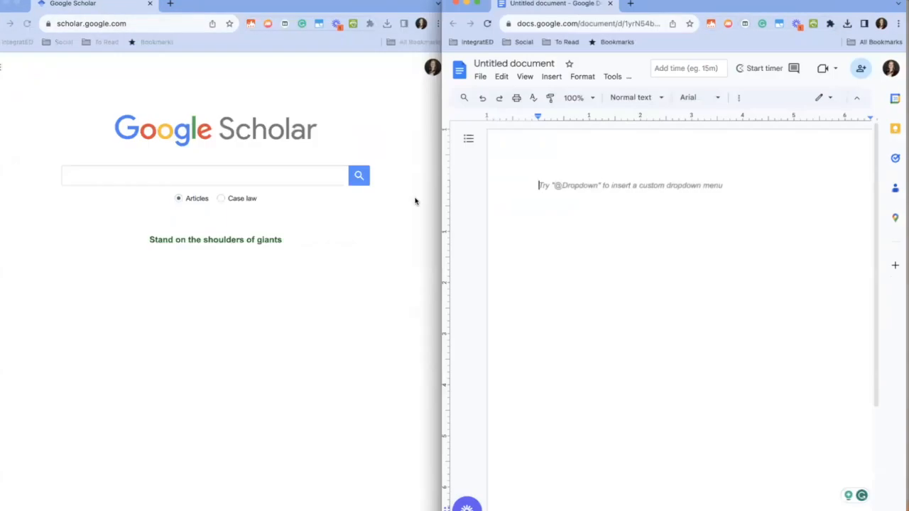
Search Google Scholar for muscular dystrophy and name the doc Research Project.
text(Muscula)
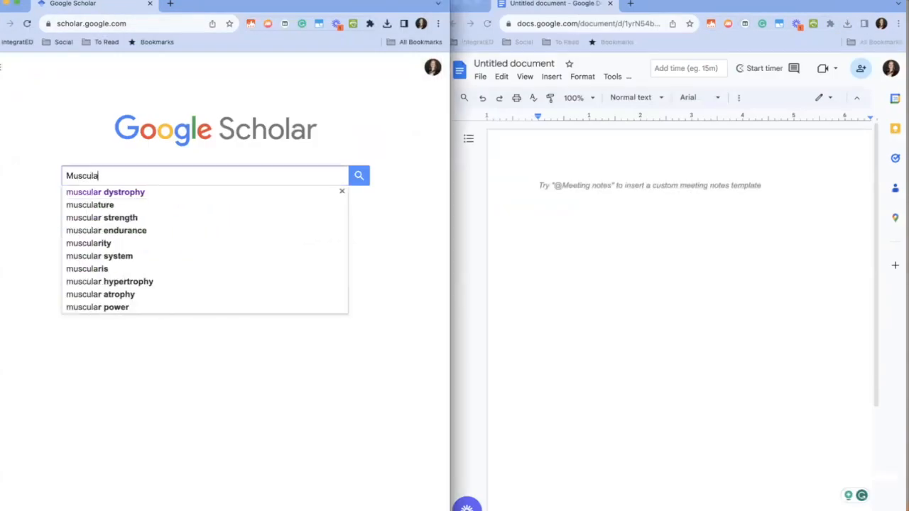
click(105, 192)
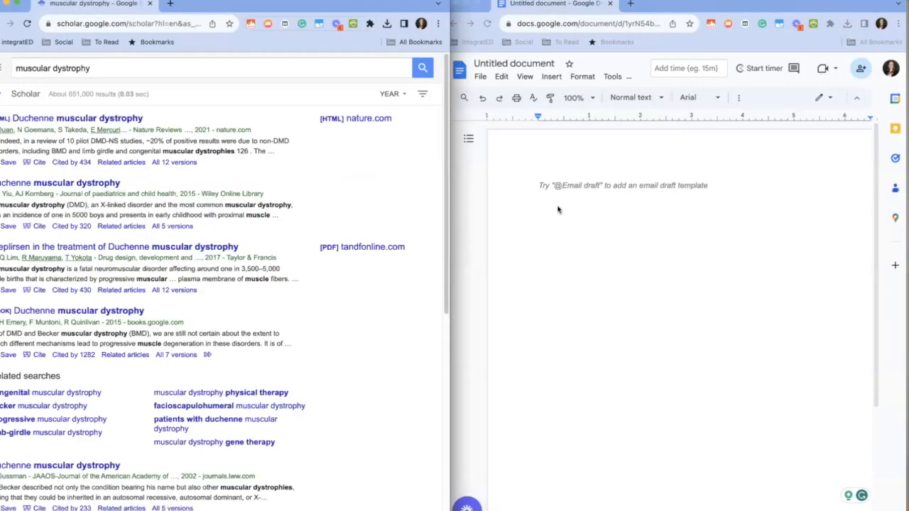
text(Research Project- Muscular D)
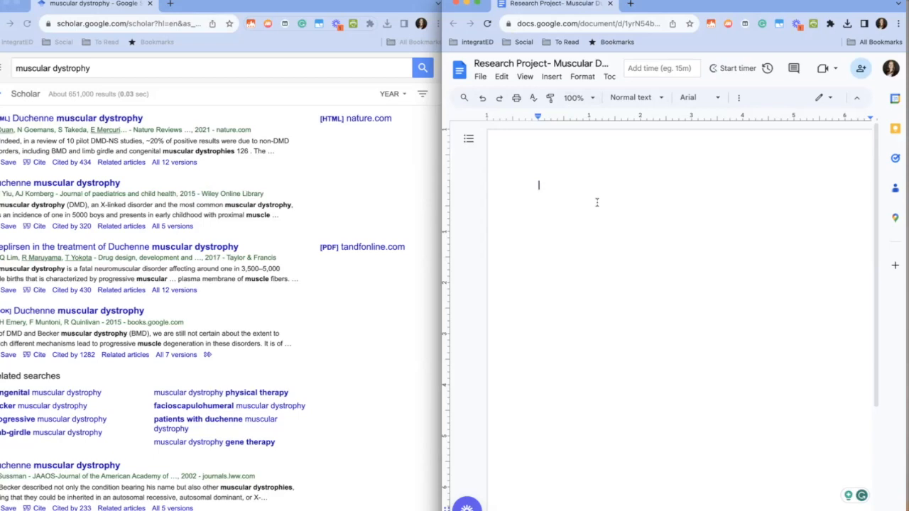
Begin the research document with 'Muscular dystrophy is'.
click(363, 118)
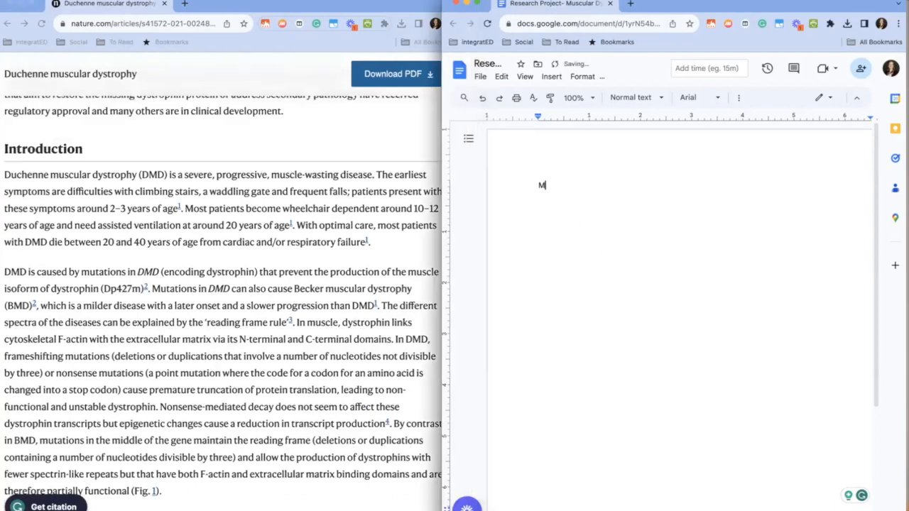
text(uscular dystrophy is)
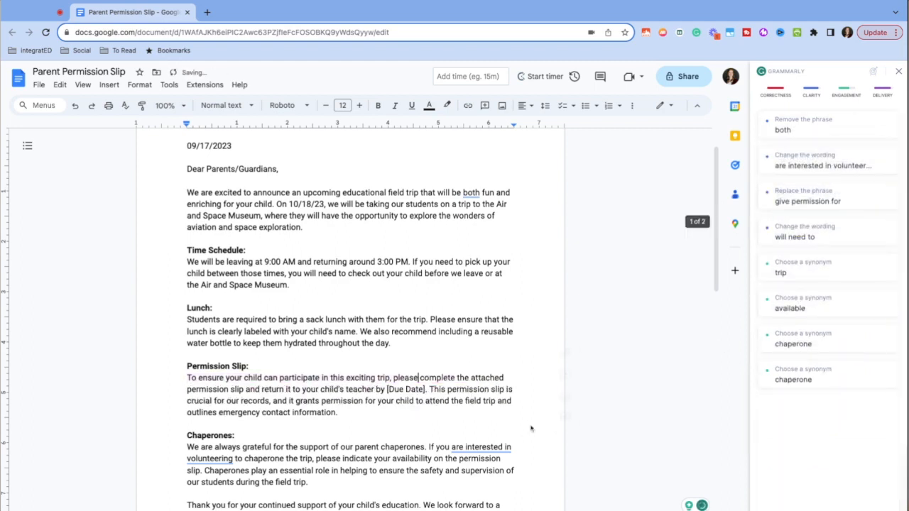
Replace the permission slip's [Due Date] placeholder with 10/09/23.
scroll(down, 3)
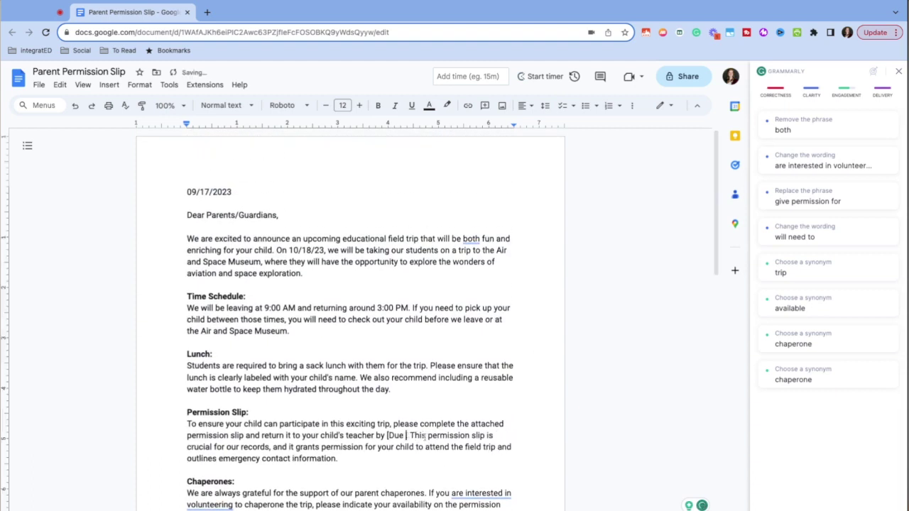
text(10/09/23)
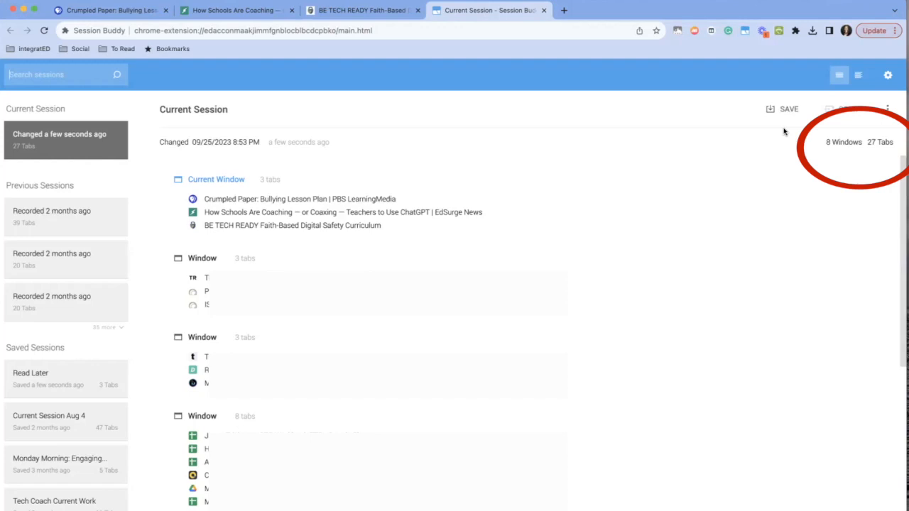
Save the open tabs as sessions 'Saved Sessions-Sept 25' and 'Cyberbullying Lesson'.
click(789, 108)
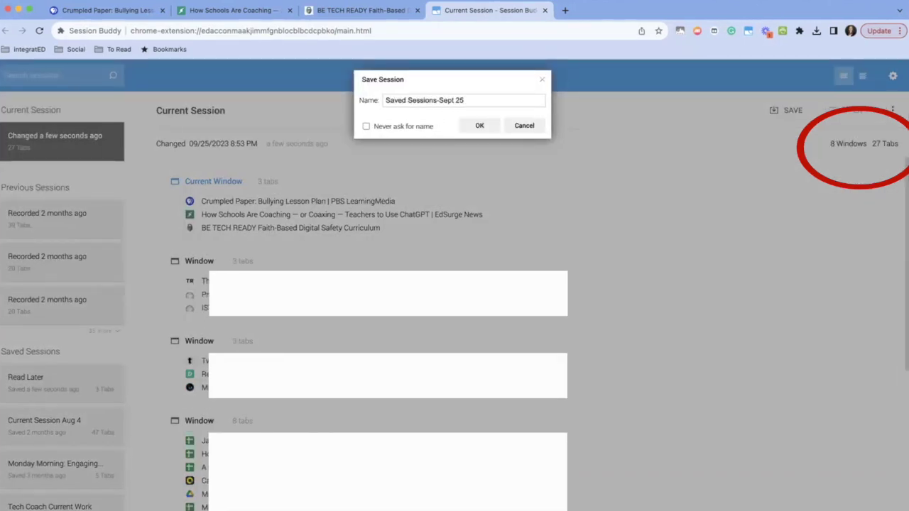
click(480, 125)
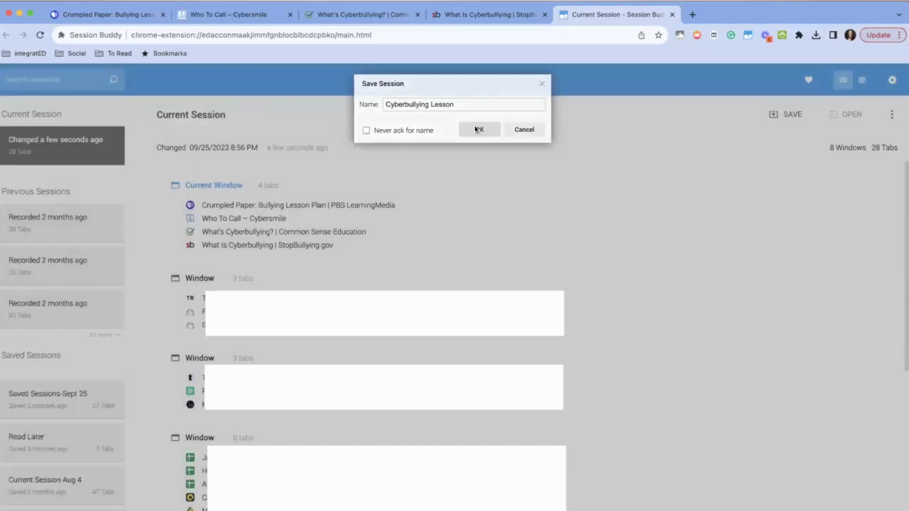
click(479, 129)
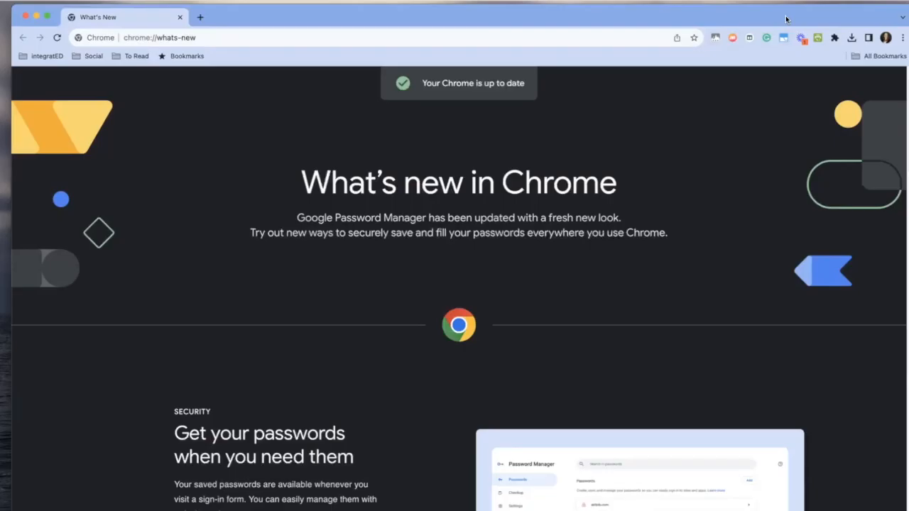
After restarting Chrome, reopen all four tabs of the saved Cyberbullying Lesson window.
click(781, 38)
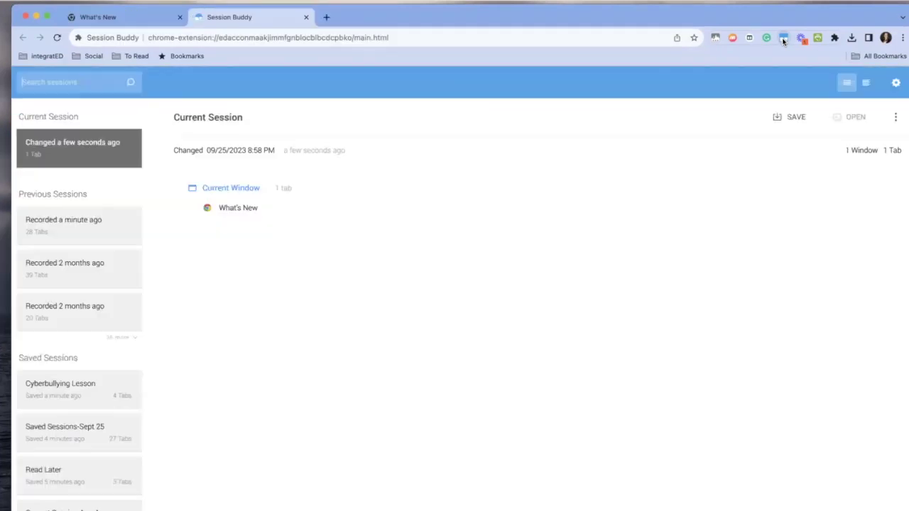
click(62, 384)
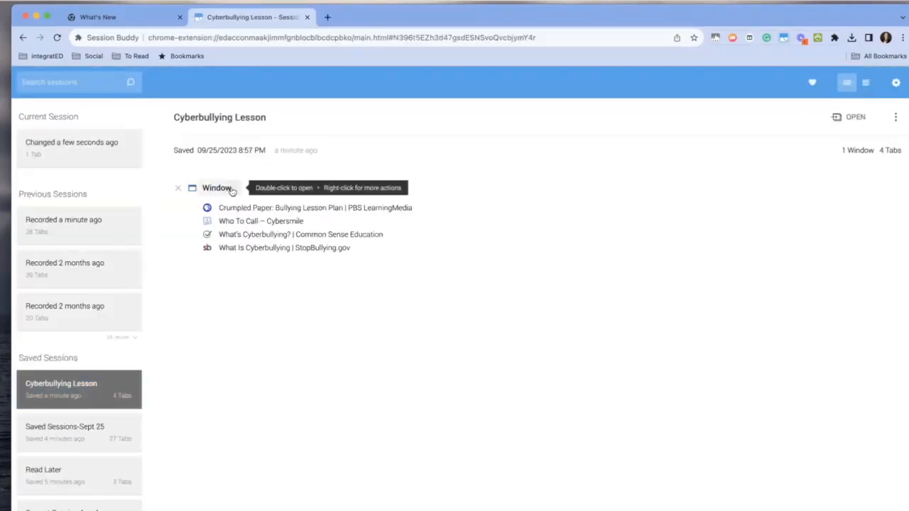
double_click(216, 188)
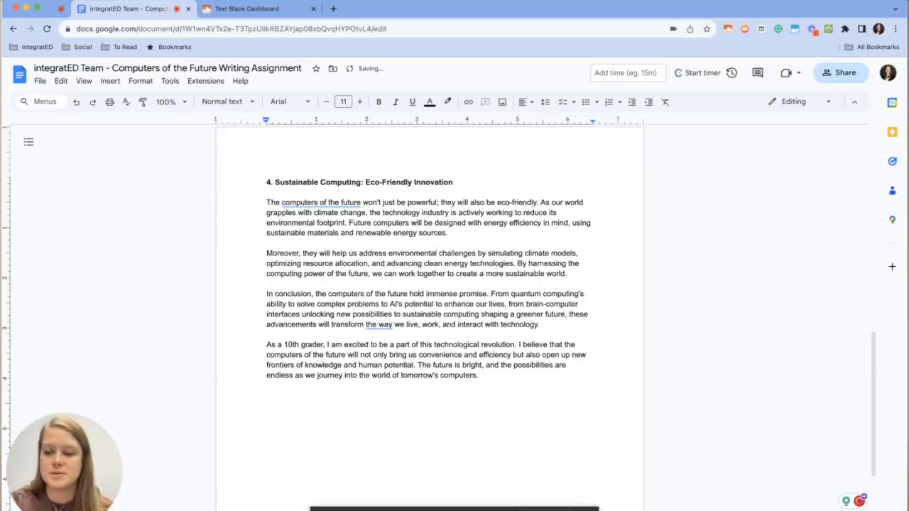
Insert the /MLA Text Blaze snippet adding the MLA references reminder to the assignment.
text(/MLA)
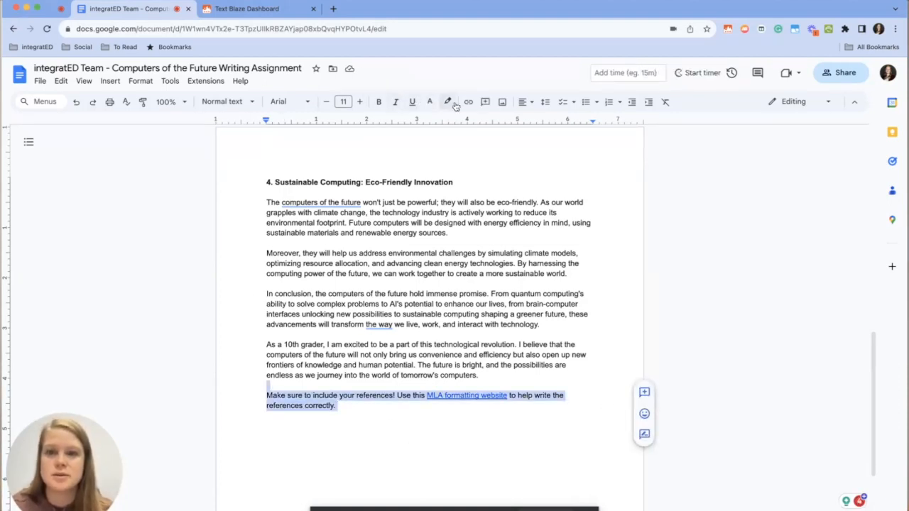
click(448, 102)
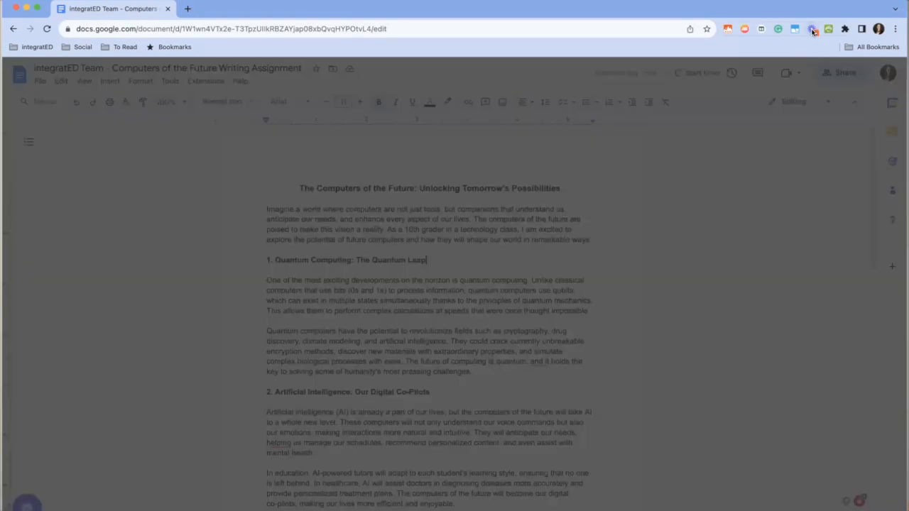
Set up a Loom full-screen recording with the FaceTime HD camera turned on.
click(812, 28)
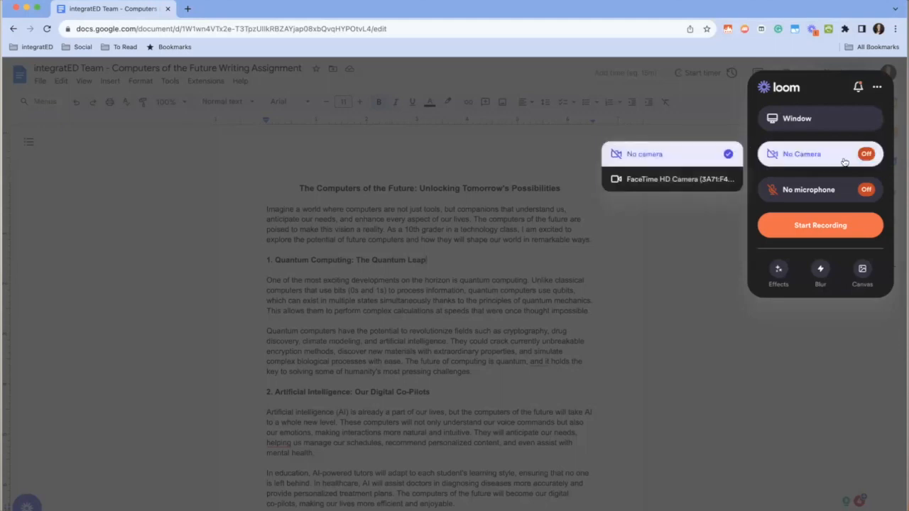
click(680, 179)
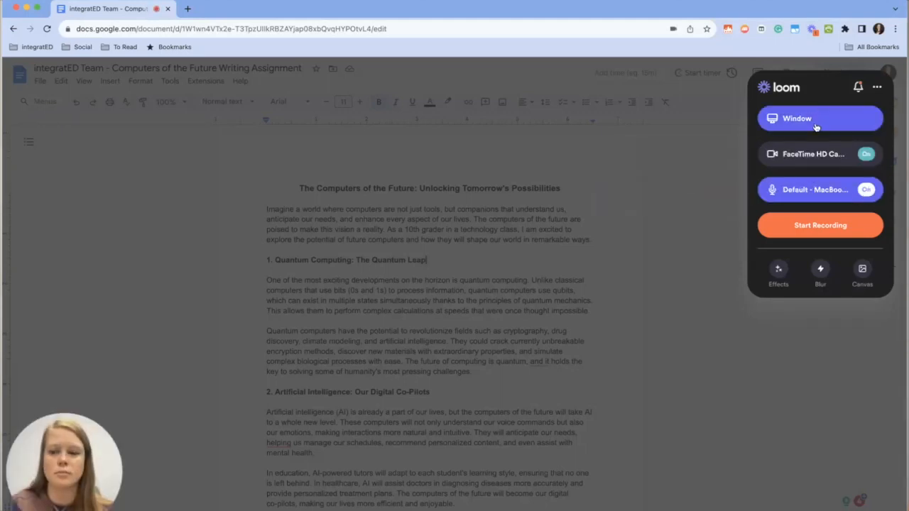
click(817, 118)
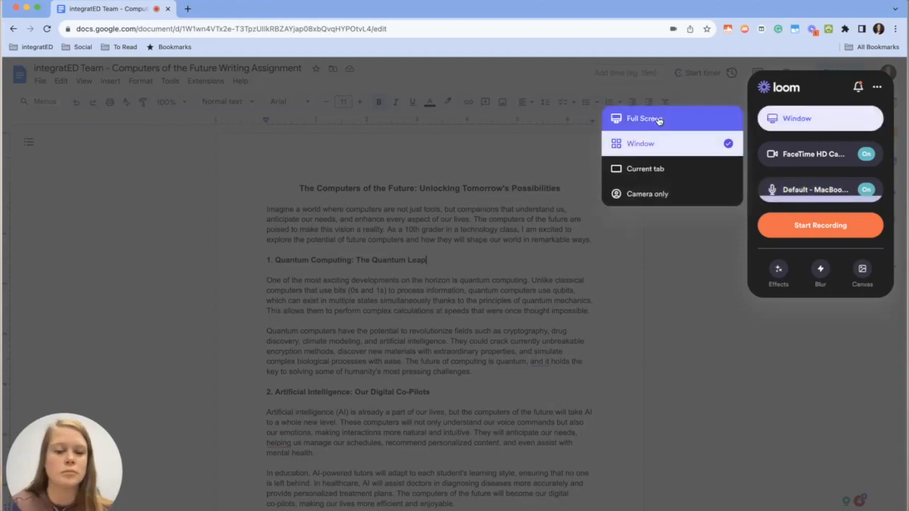
click(645, 119)
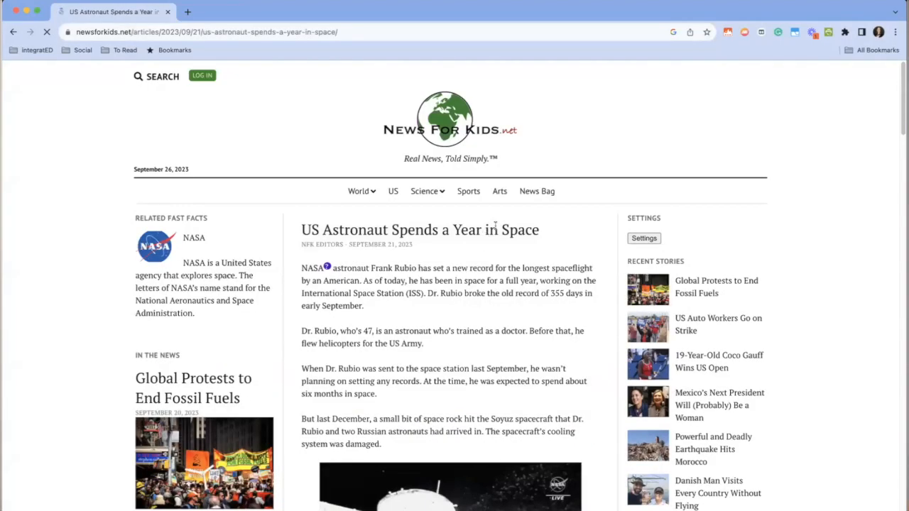
Scroll through the astronaut article and its Print Friendly clean print preview.
scroll(down, 3)
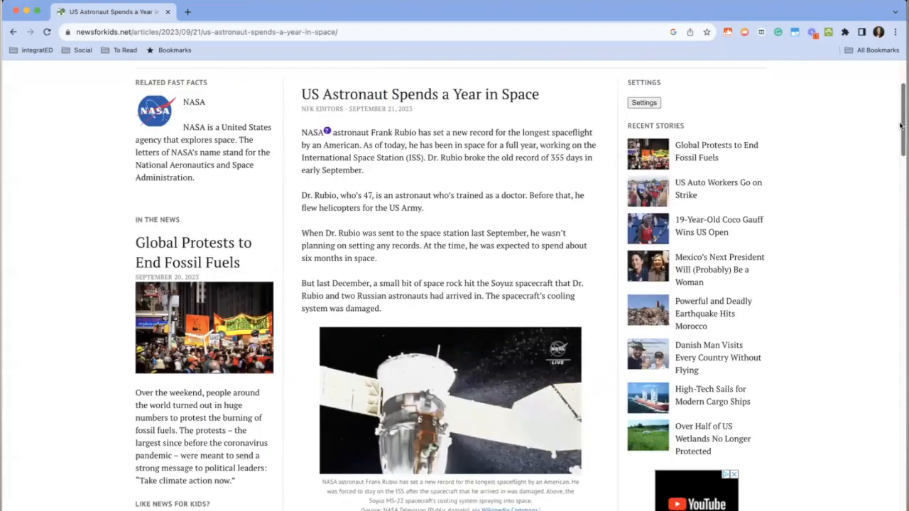
scroll(down, 3)
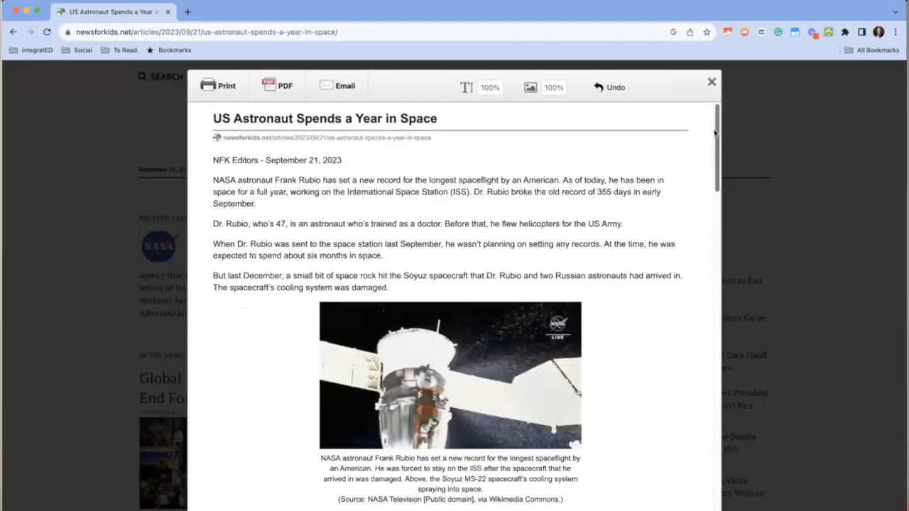
scroll(down, 3)
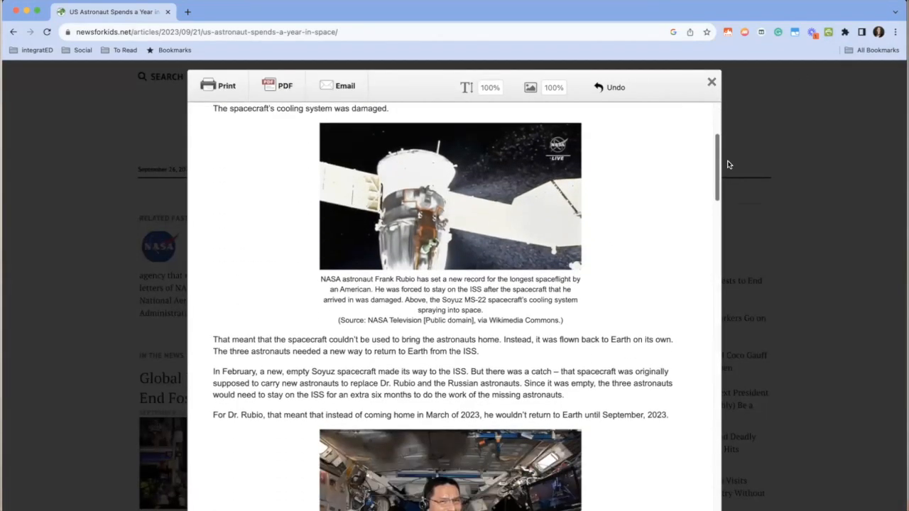
scroll(down, 3)
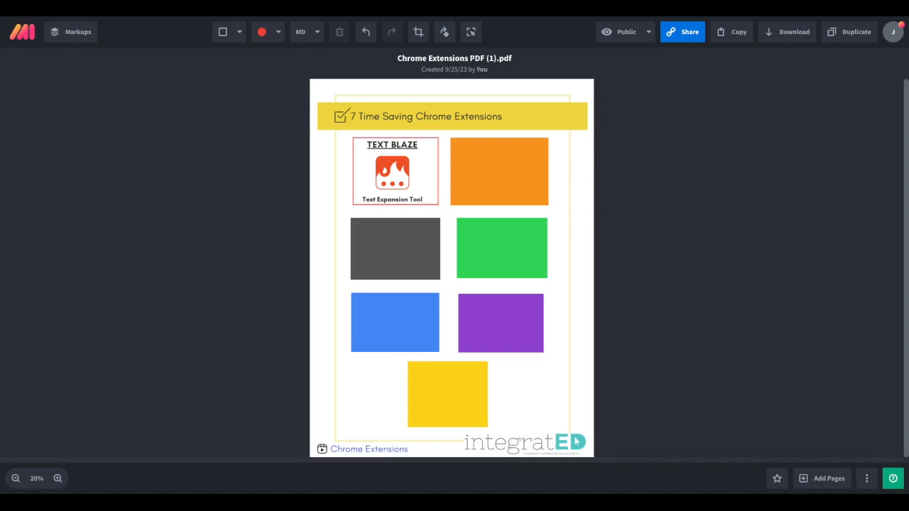
mouse_move(514, 174)
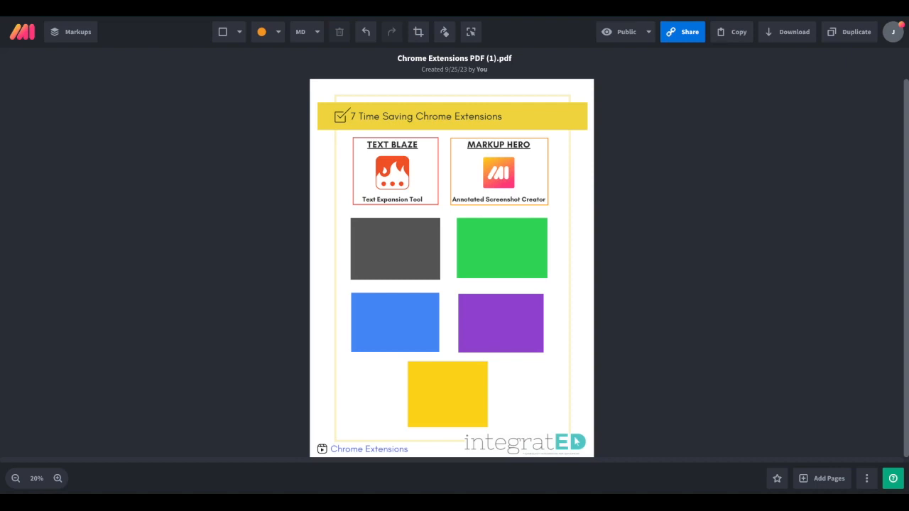
mouse_move(457, 235)
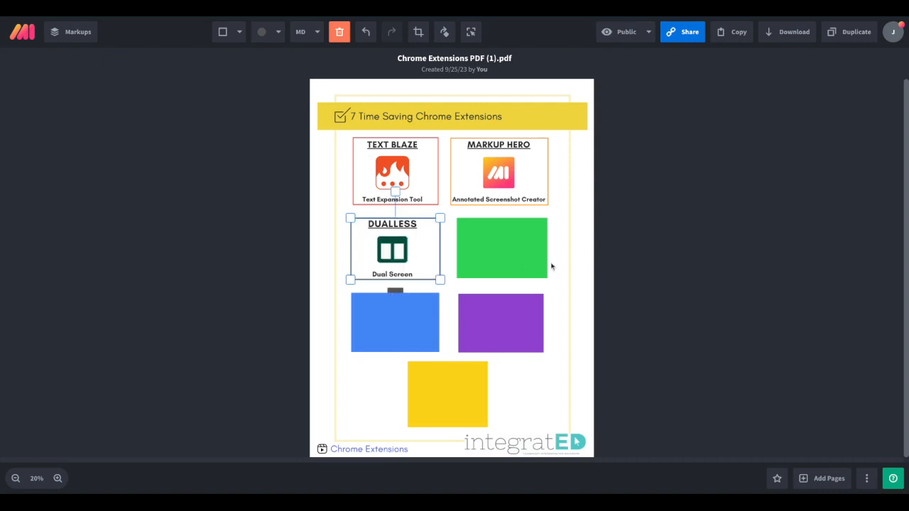
Place the Dualless card and select the remaining yellow placeholder box for the next card.
click(578, 253)
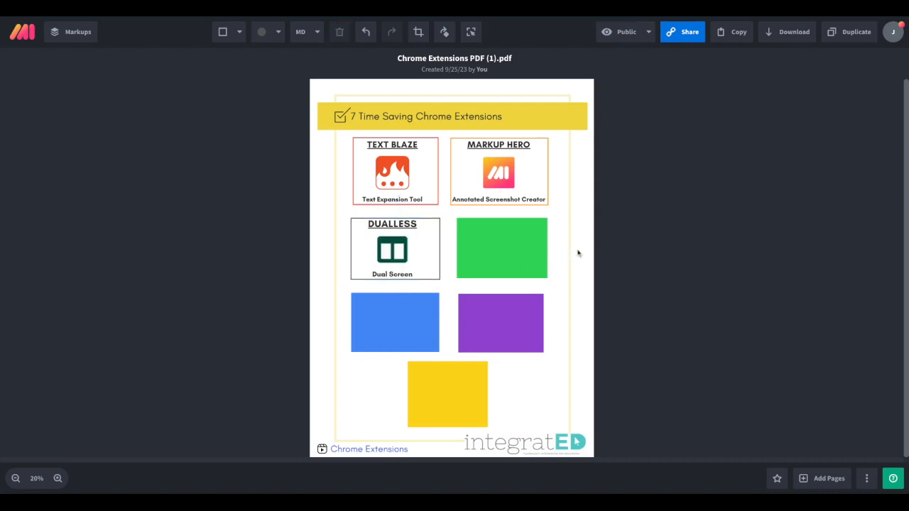
mouse_move(523, 247)
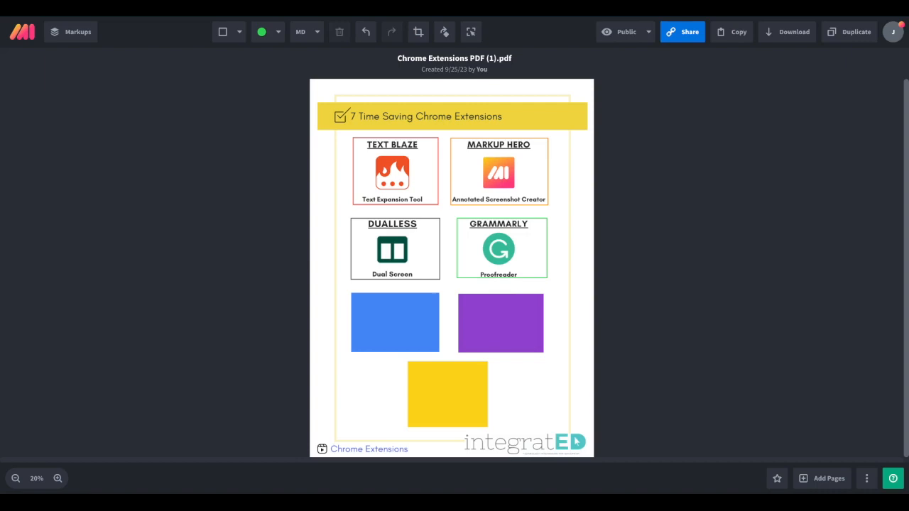
mouse_move(563, 273)
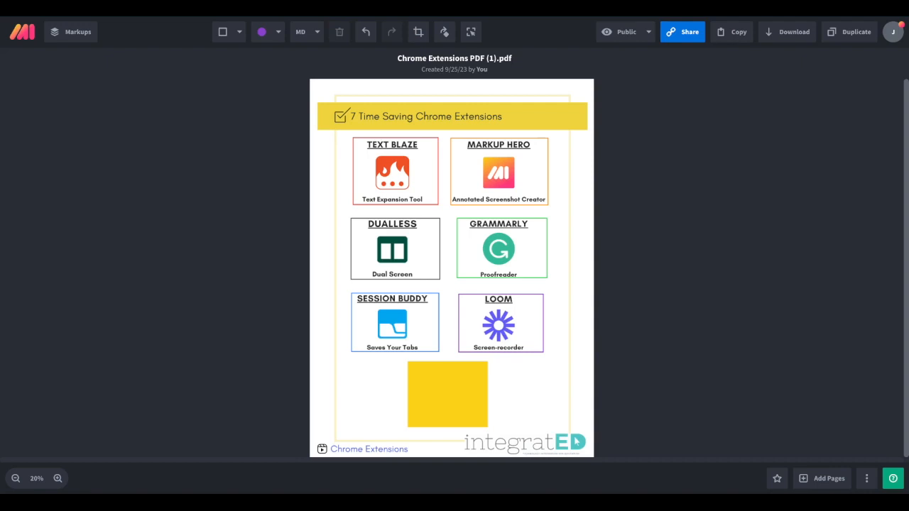
mouse_move(530, 375)
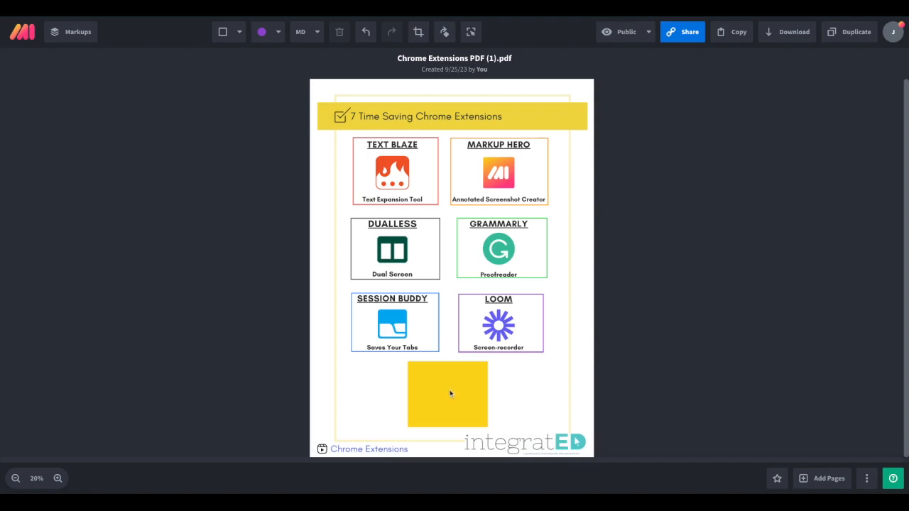
click(447, 395)
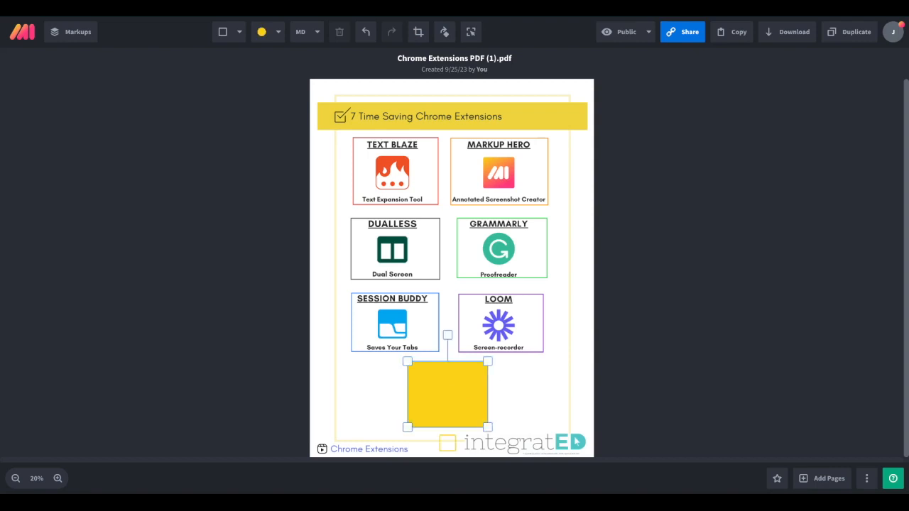